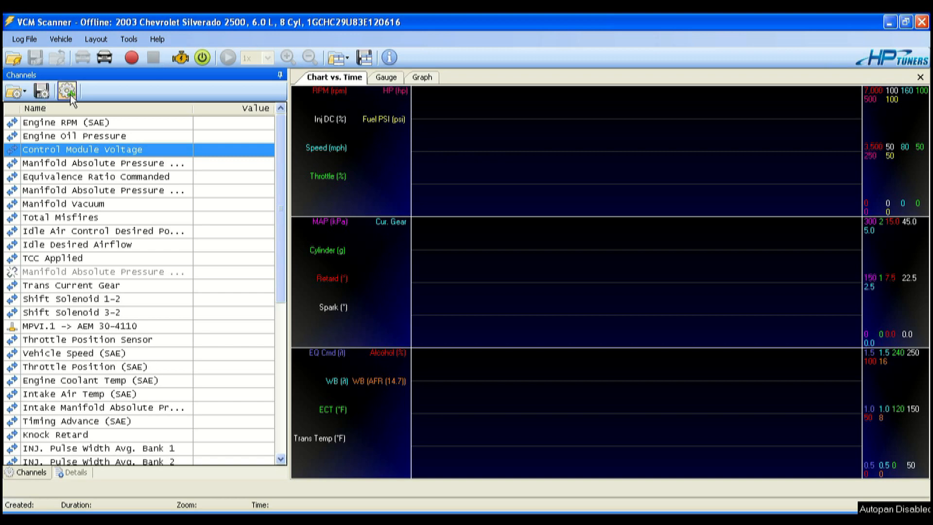
mouse_move(68, 92)
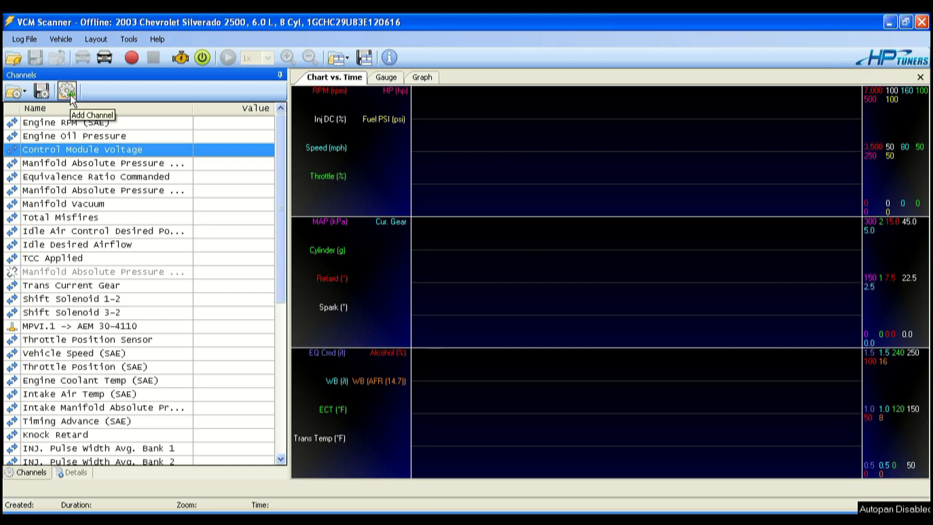
Add Trans Input Shaft RPM, Trans Output Shaft RPM, Trans Calculated Gear Ratio and TCC Slip channels.
click(67, 91)
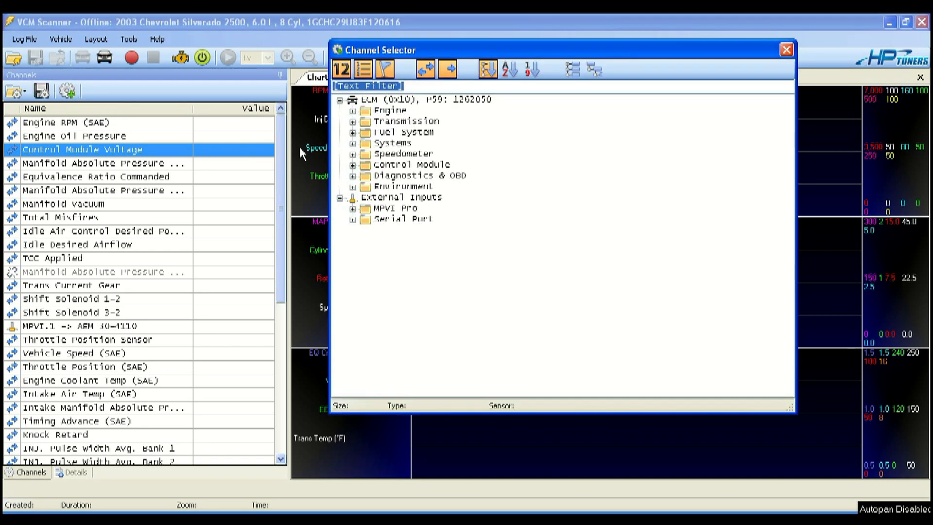
text(sha)
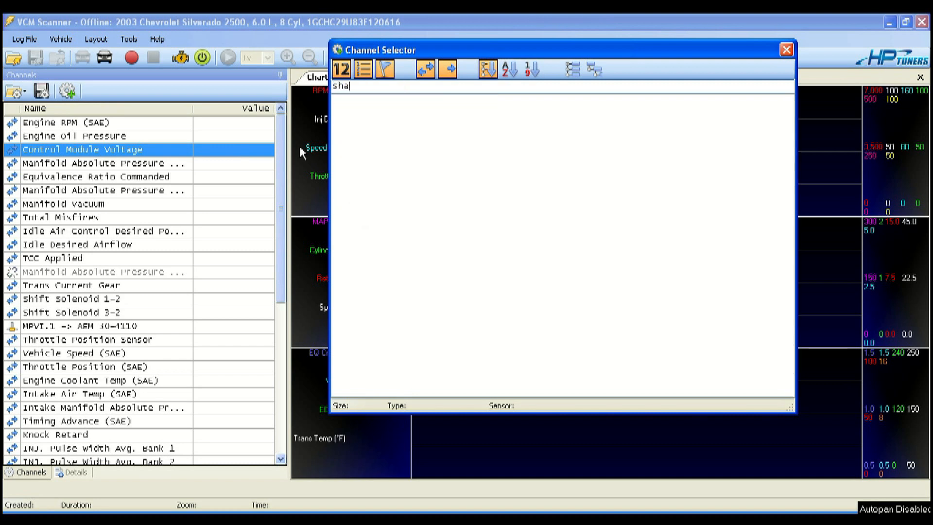
text(sha)
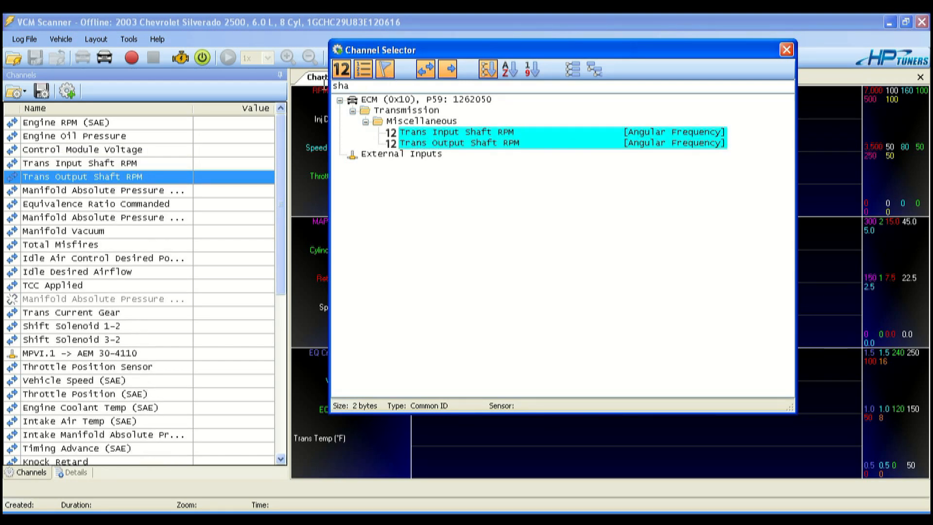
text(gear)
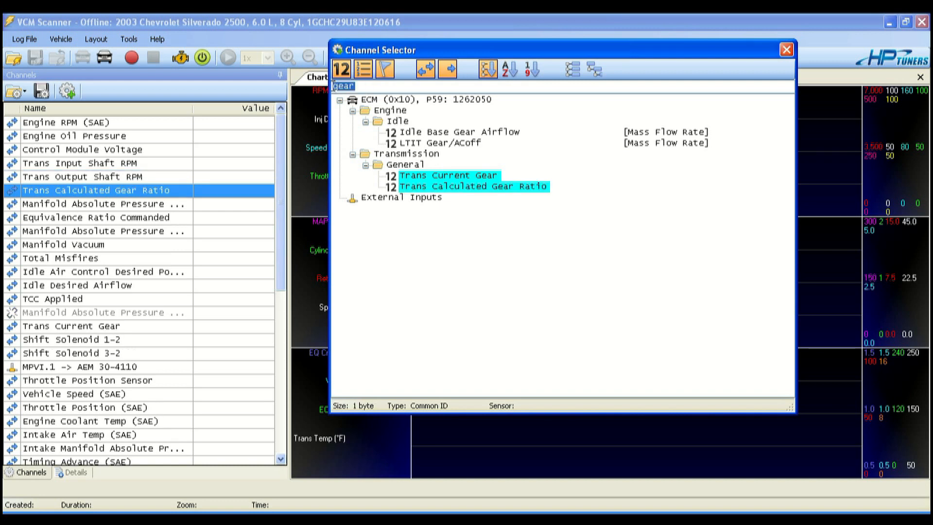
text(tcc)
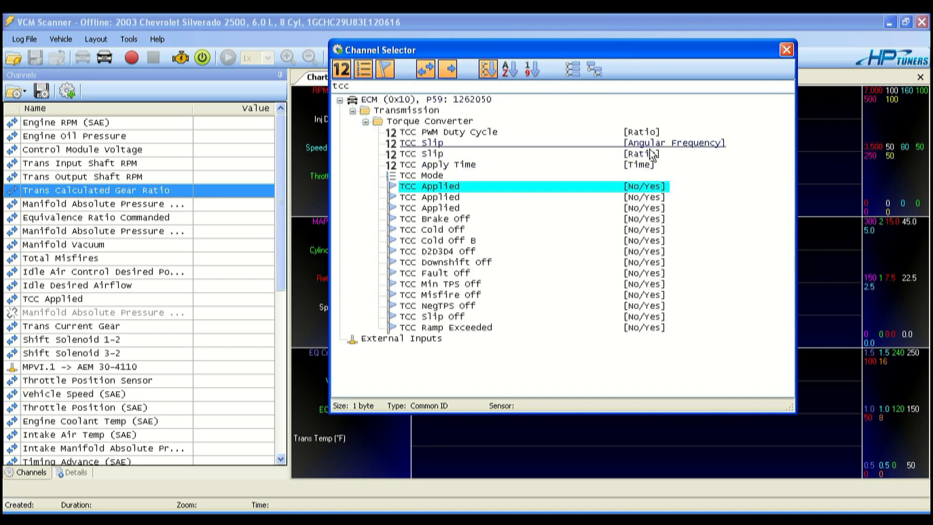
mouse_move(430, 145)
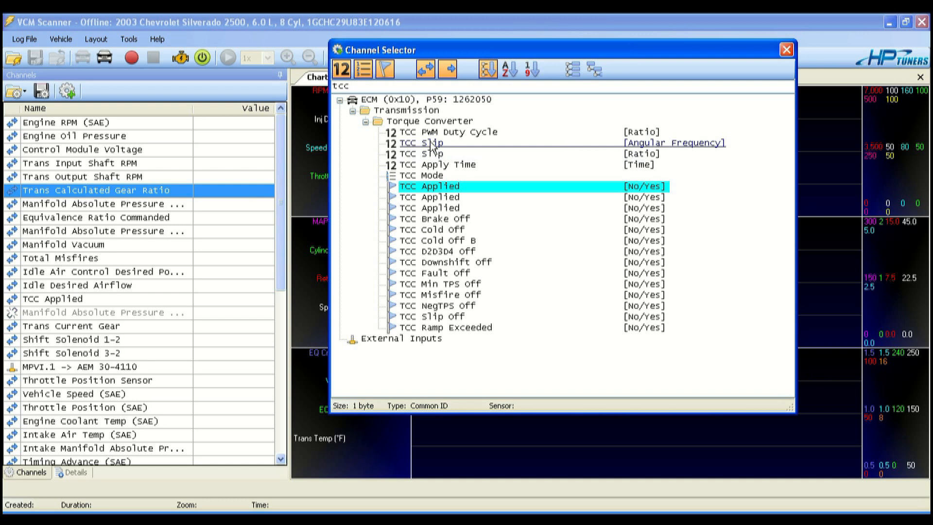
click(423, 143)
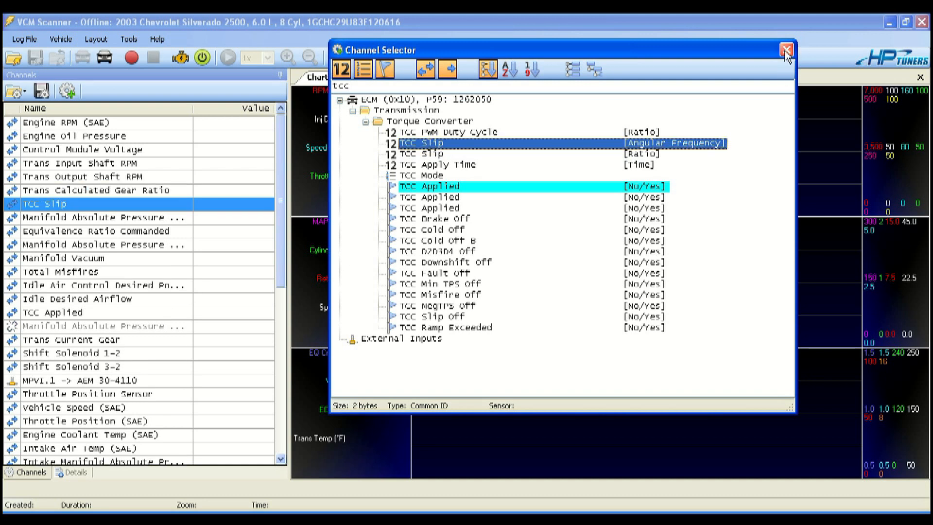
In the Charts Layout editor, add a fourth group with two blank New Series entries.
click(786, 50)
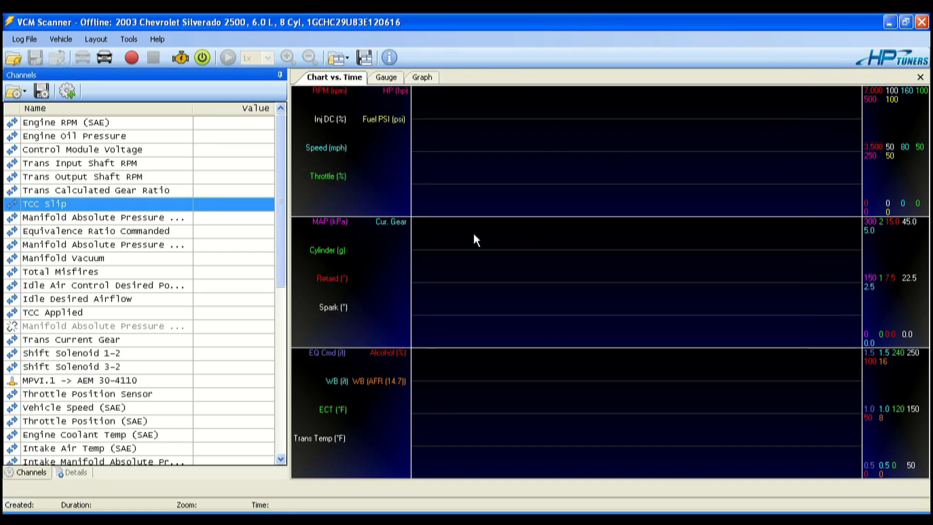
mouse_move(381, 357)
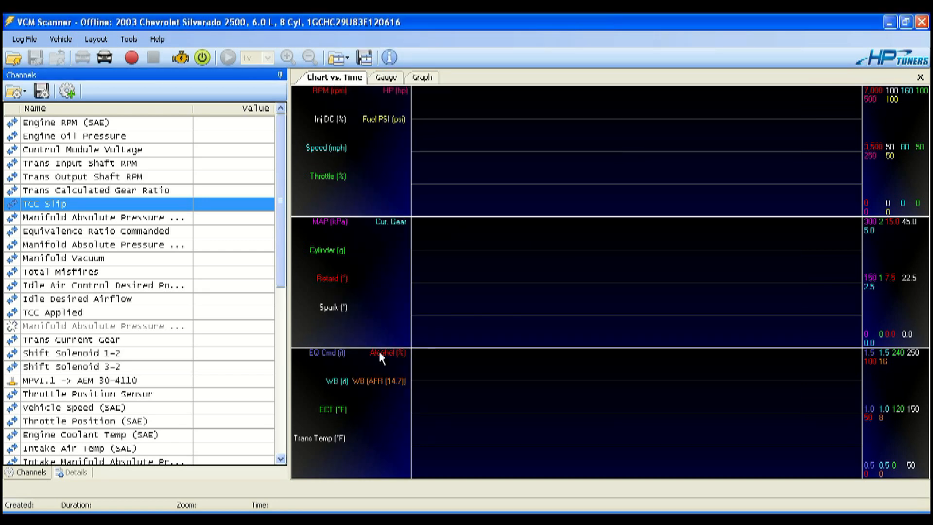
right_click(381, 357)
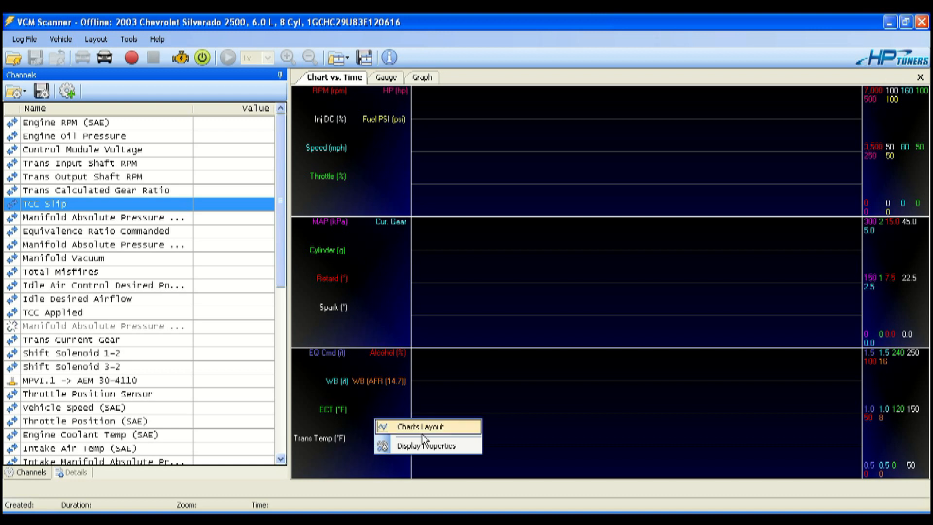
click(421, 425)
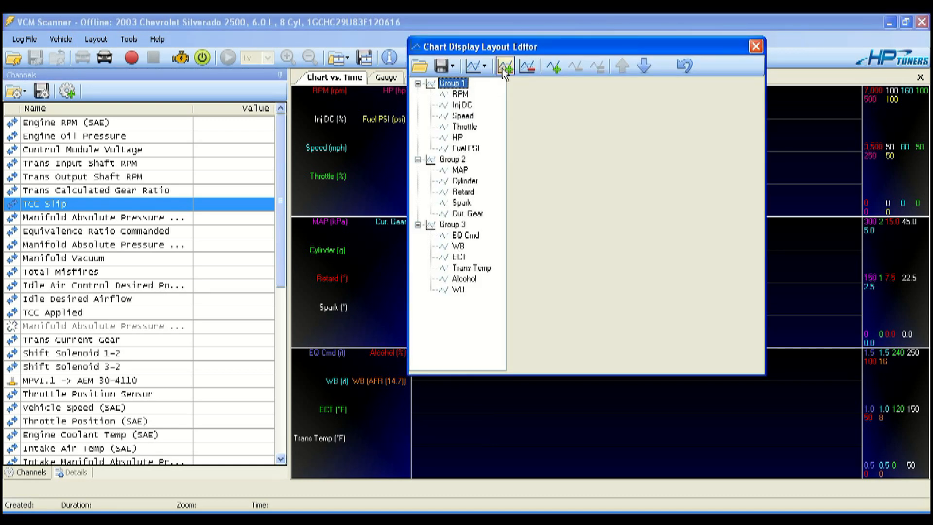
click(504, 65)
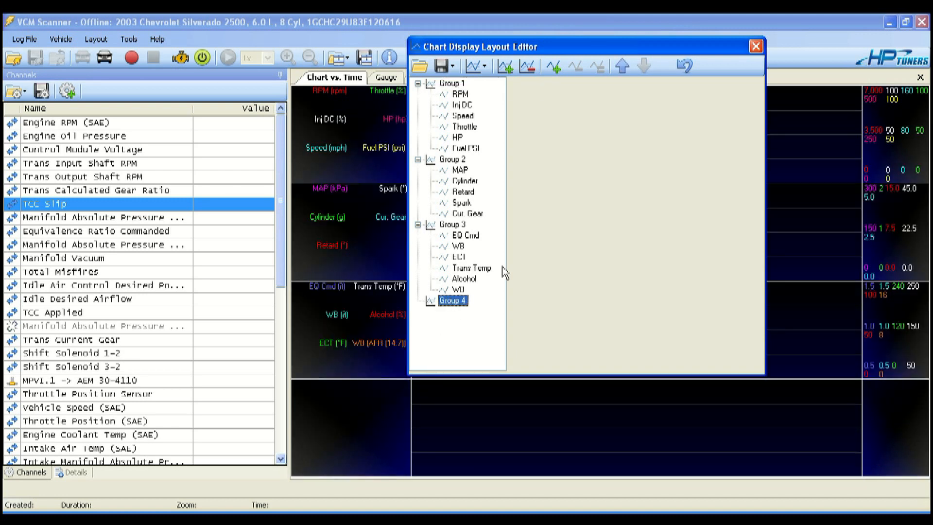
mouse_move(552, 65)
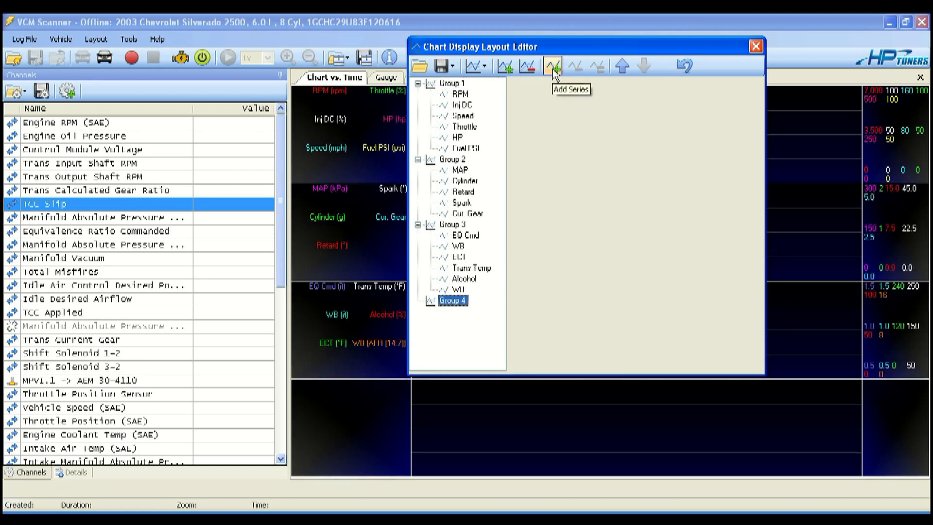
click(552, 65)
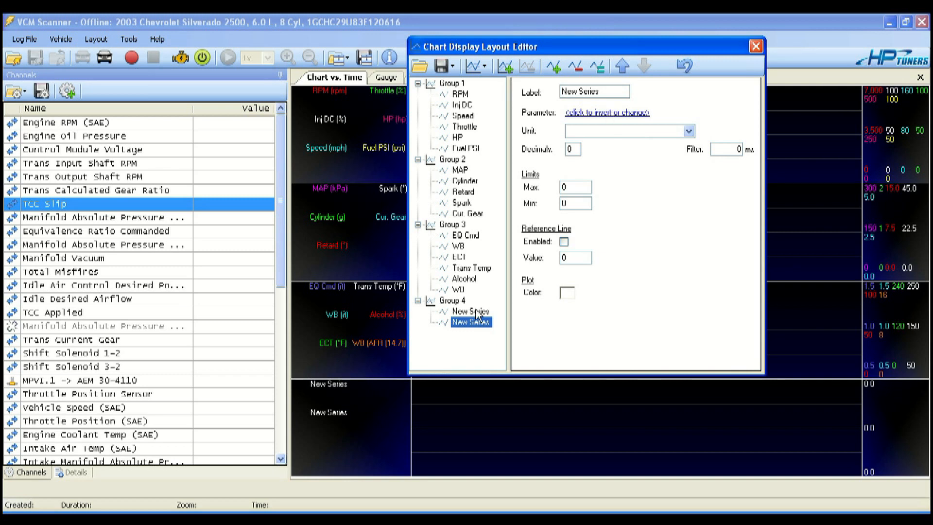
Make the first Group 4 series TCC Slip in orange, max 3000, labelled tcc slip.
click(606, 112)
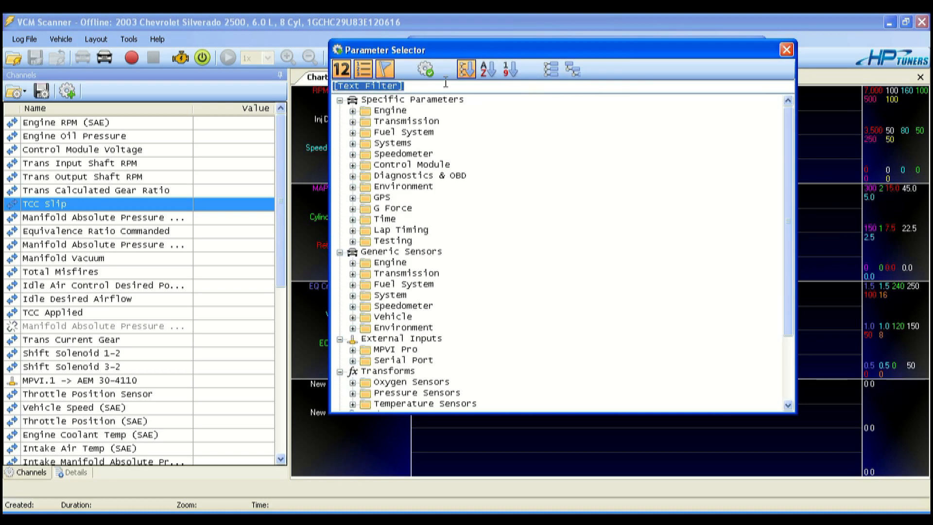
text(tc)
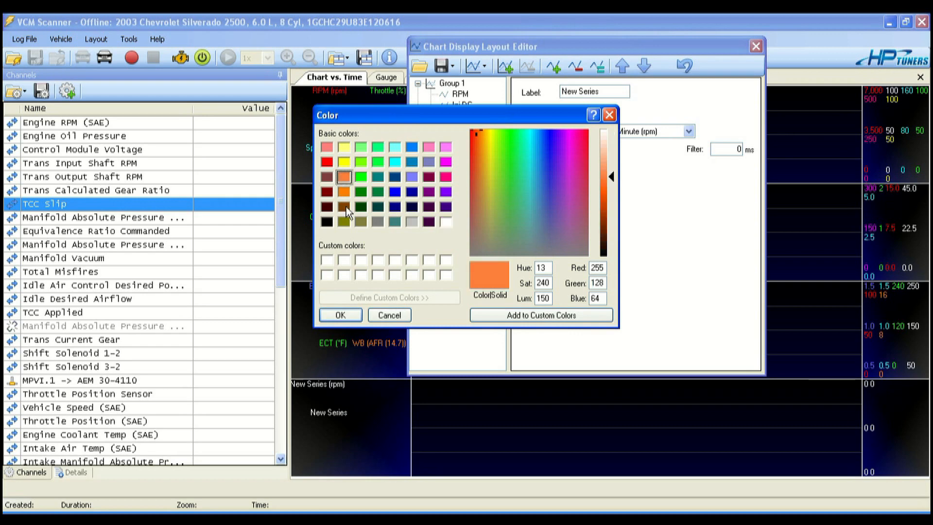
click(340, 315)
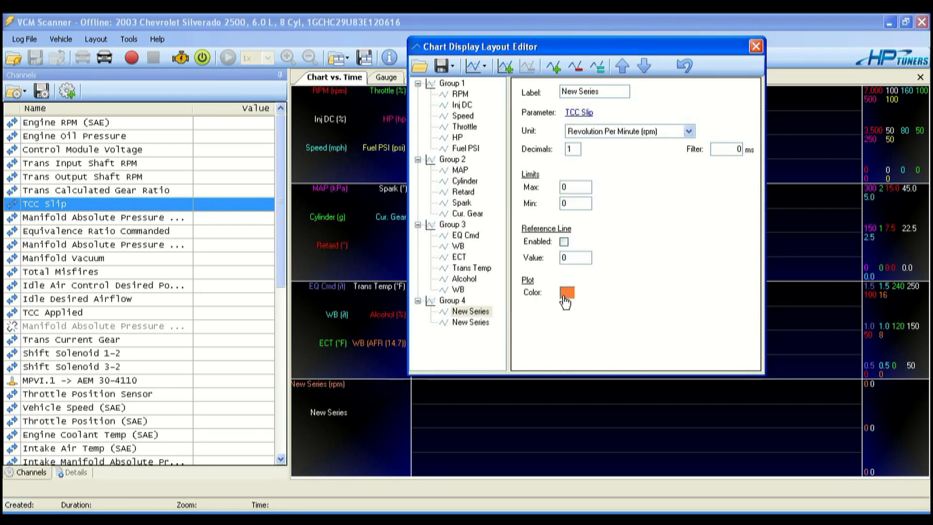
click(574, 186)
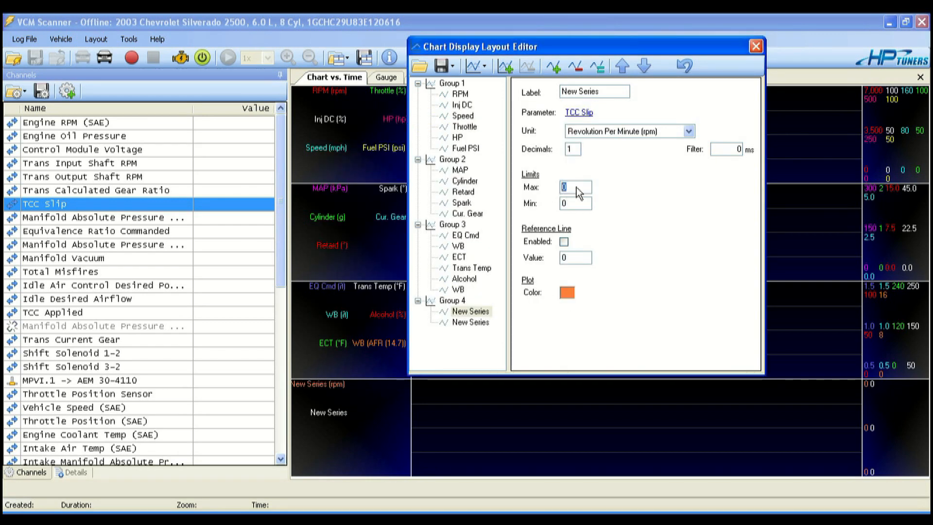
text(3000)
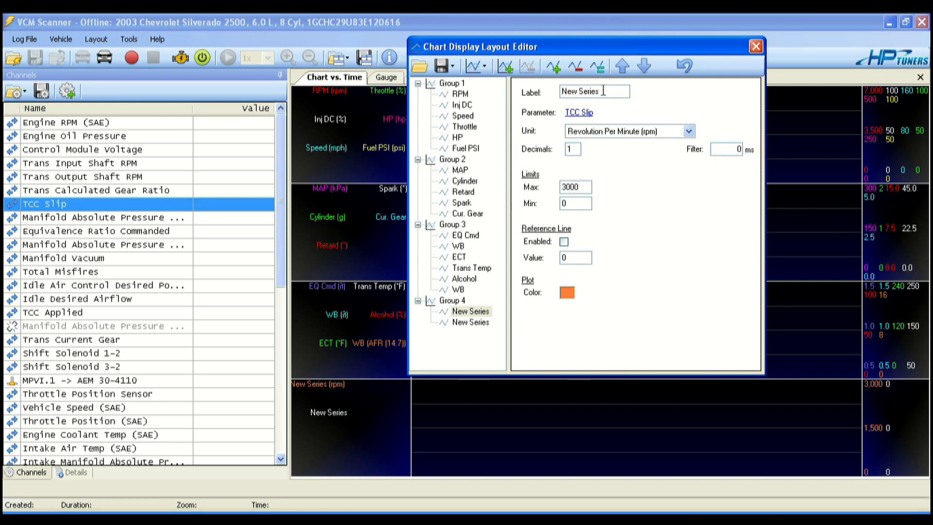
text(tcc slip)
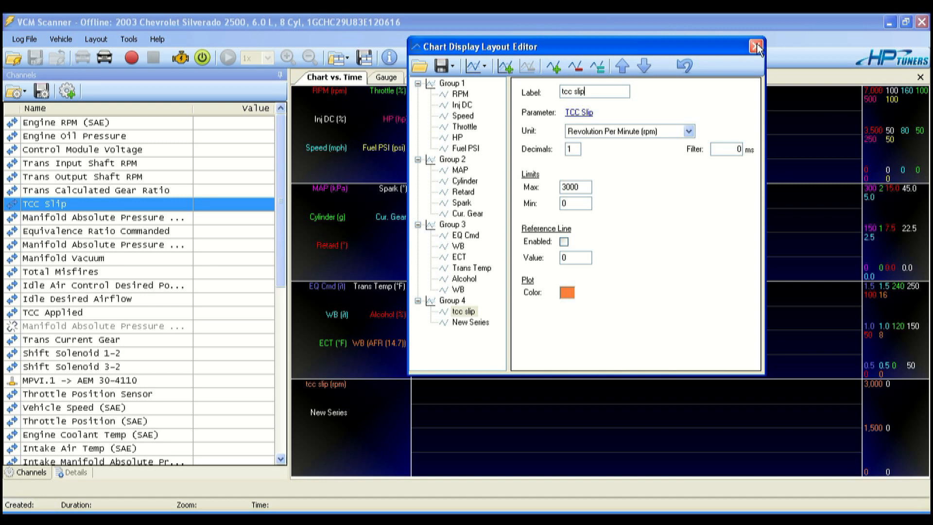
Make the second Group 4 series the user math Trans Slip, max 1000, labelled Trans slip.
click(470, 322)
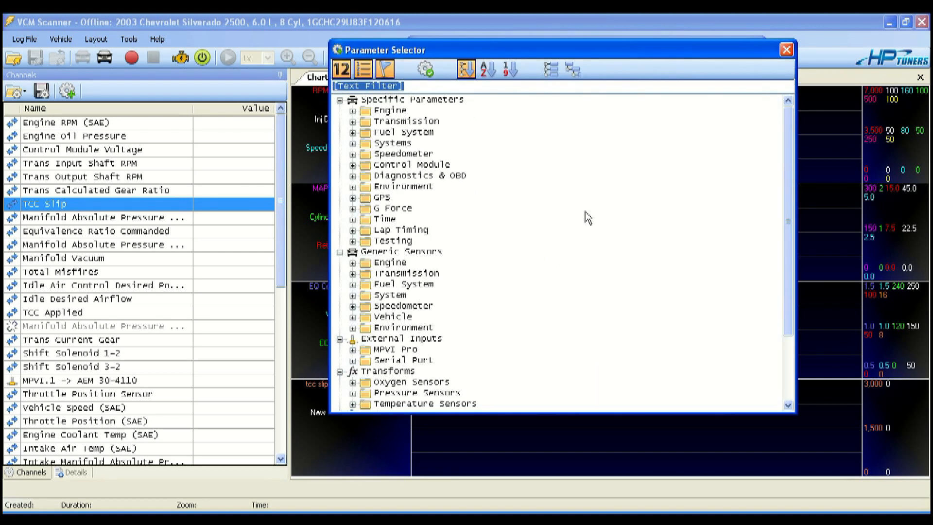
scroll(down, 3)
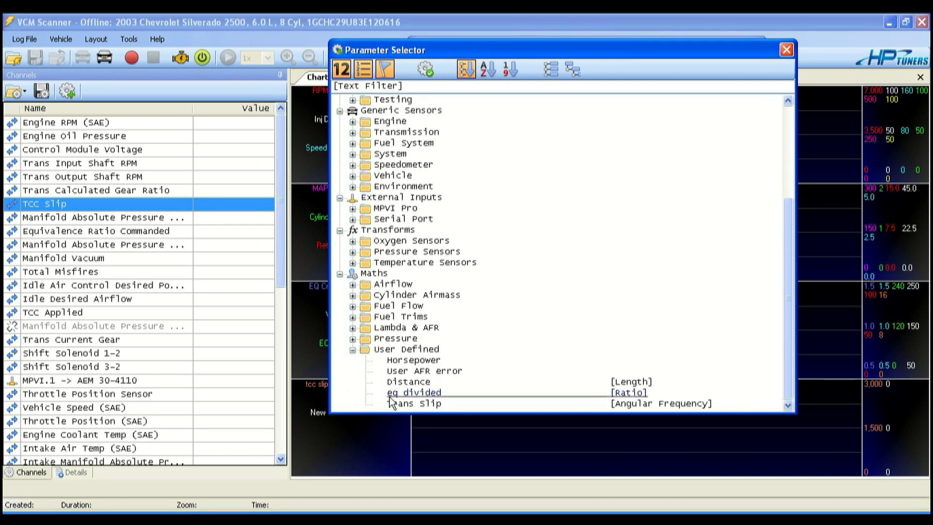
mouse_move(417, 403)
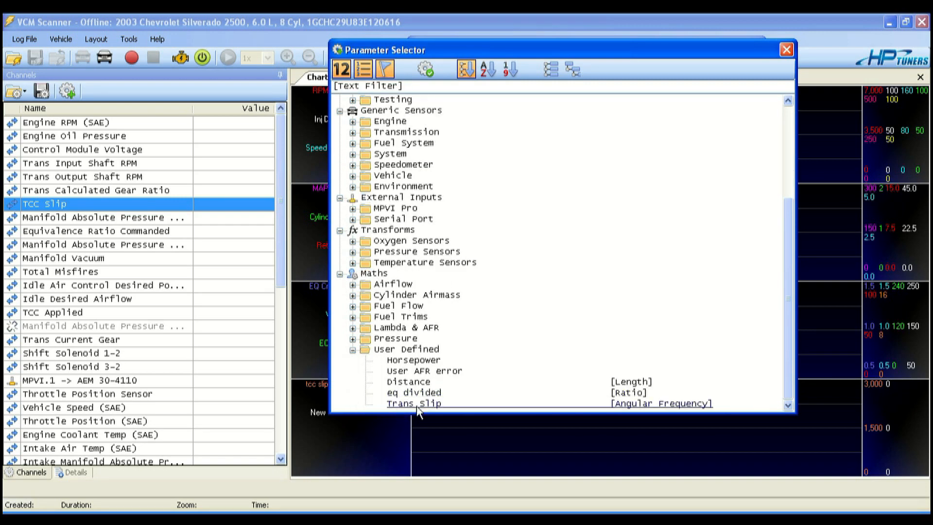
click(413, 403)
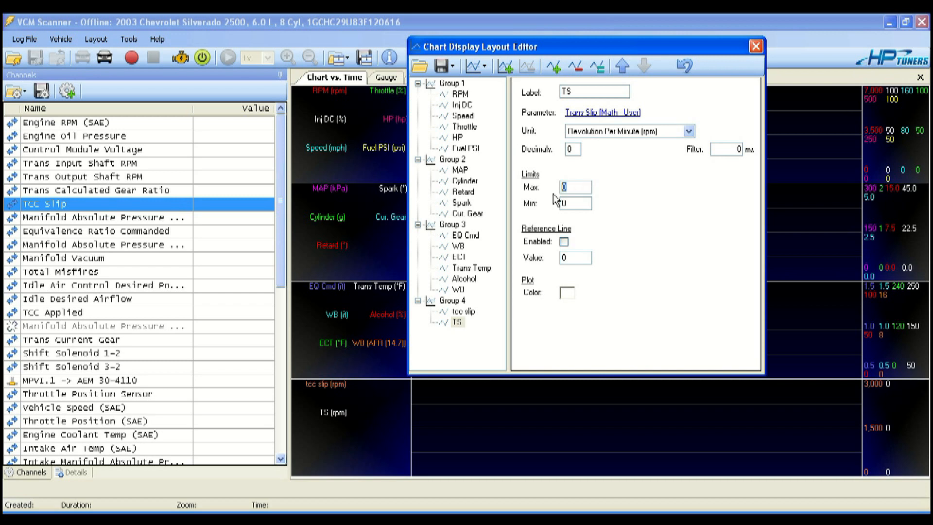
text(1000)
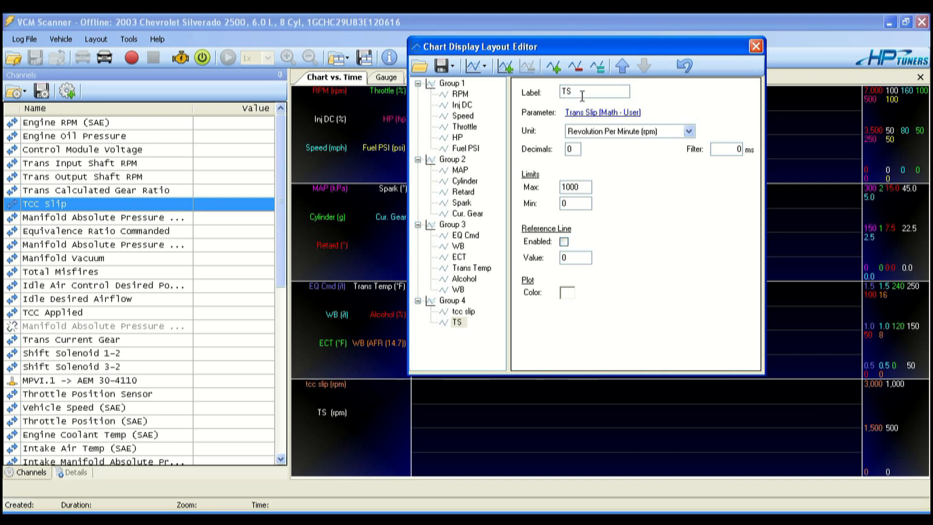
key(Backspace)
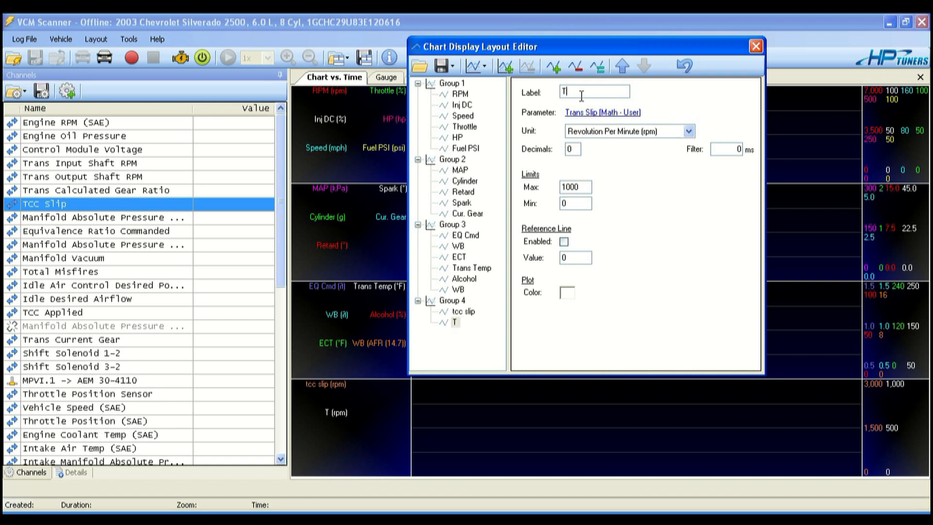
text(Transslip)
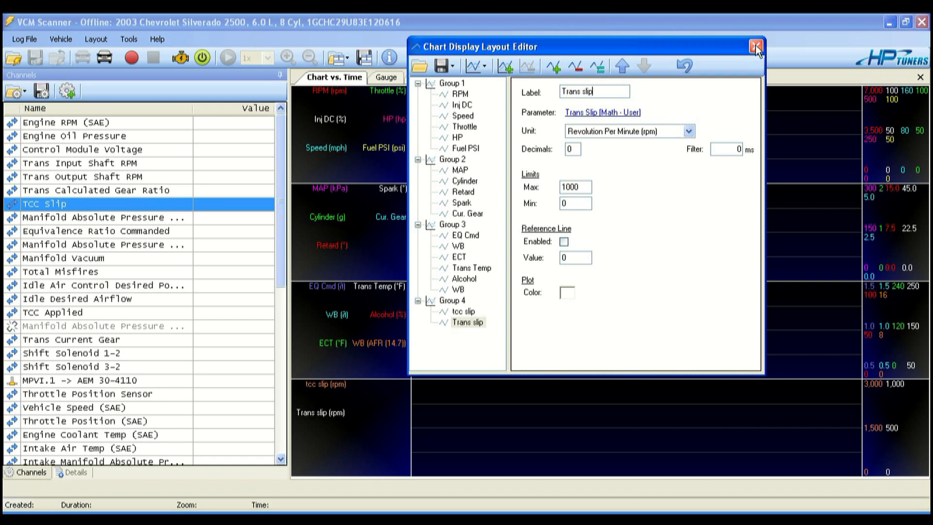
click(756, 46)
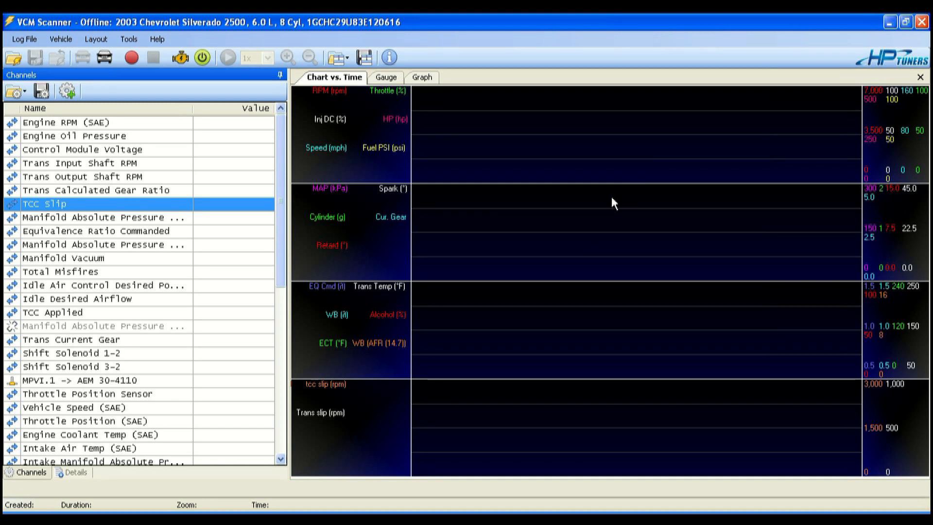
mouse_move(357, 227)
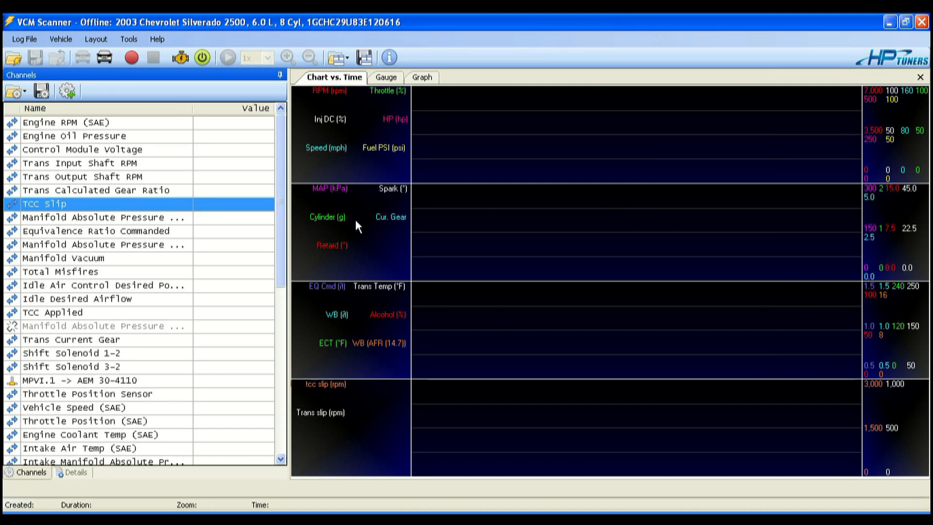
mouse_move(130, 58)
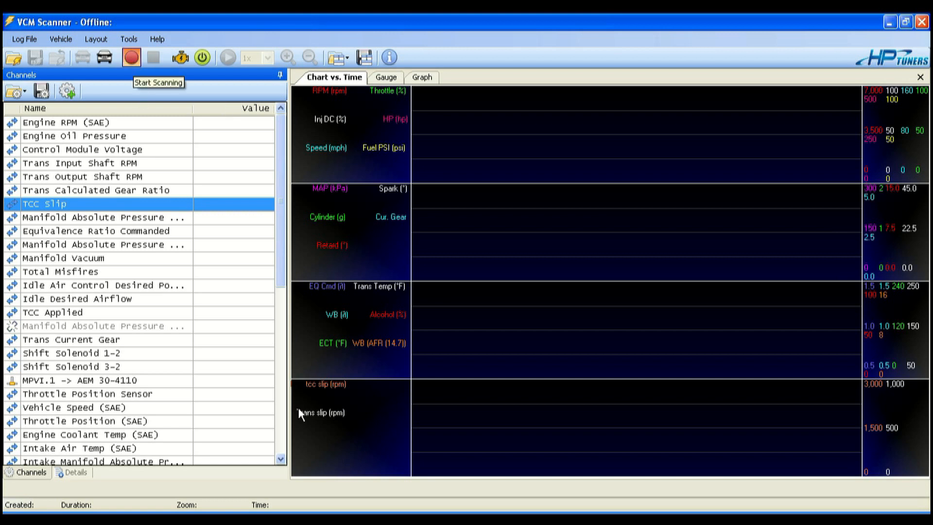
Start scanning to connect to the 2003 Silverado and log live values.
click(130, 58)
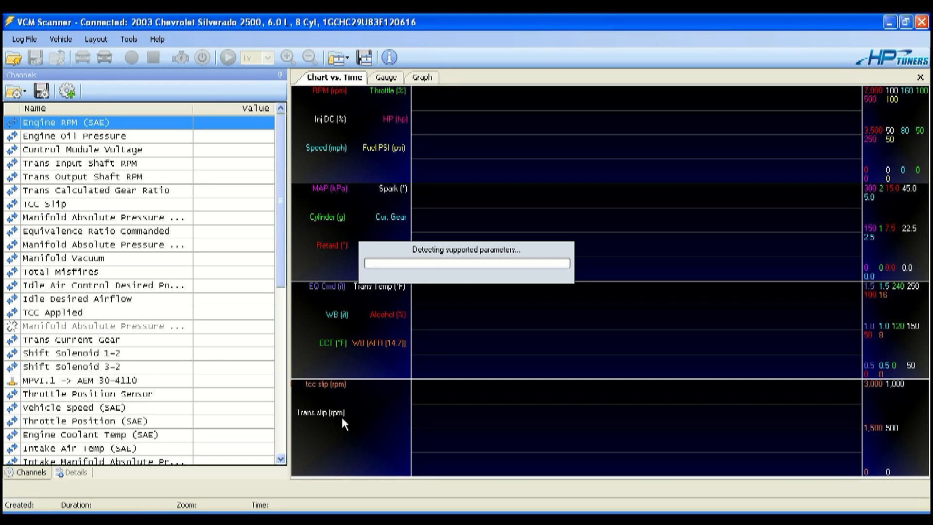
mouse_move(337, 431)
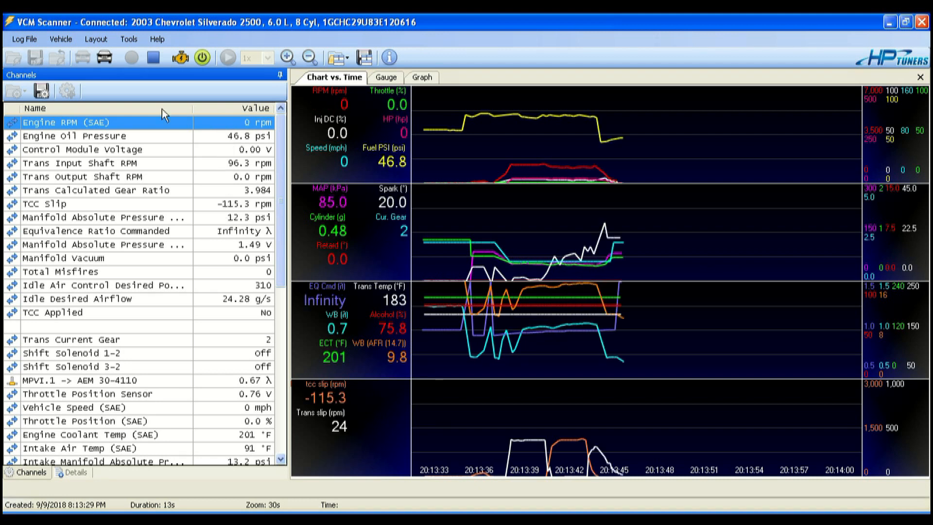
Stop the log recording after about 15 seconds of data.
click(130, 58)
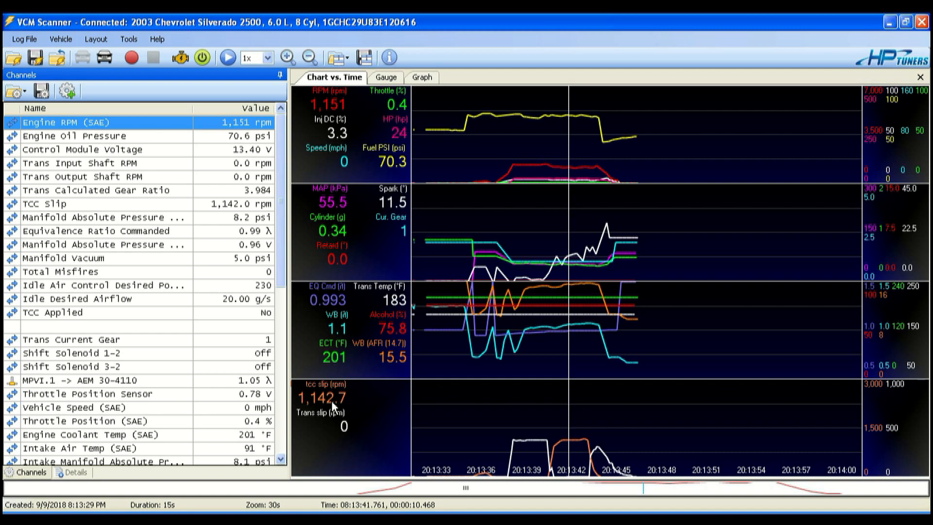
mouse_move(331, 430)
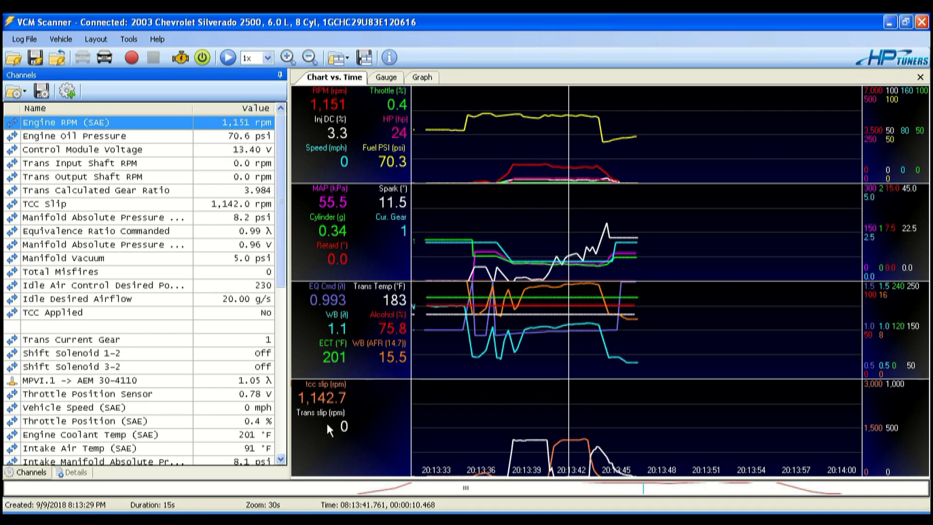
mouse_move(512, 449)
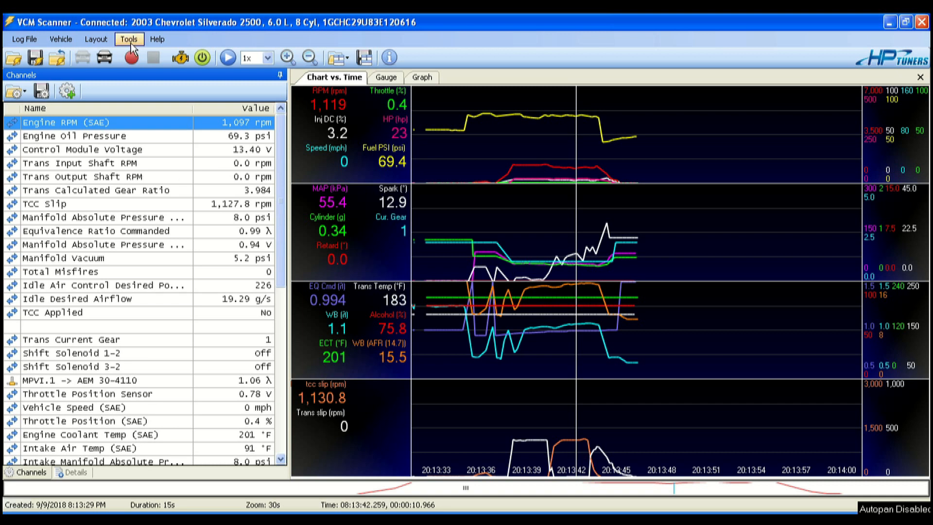
In Tools > Math Parameters, select the Trans Slip user math and clear its expression.
click(128, 39)
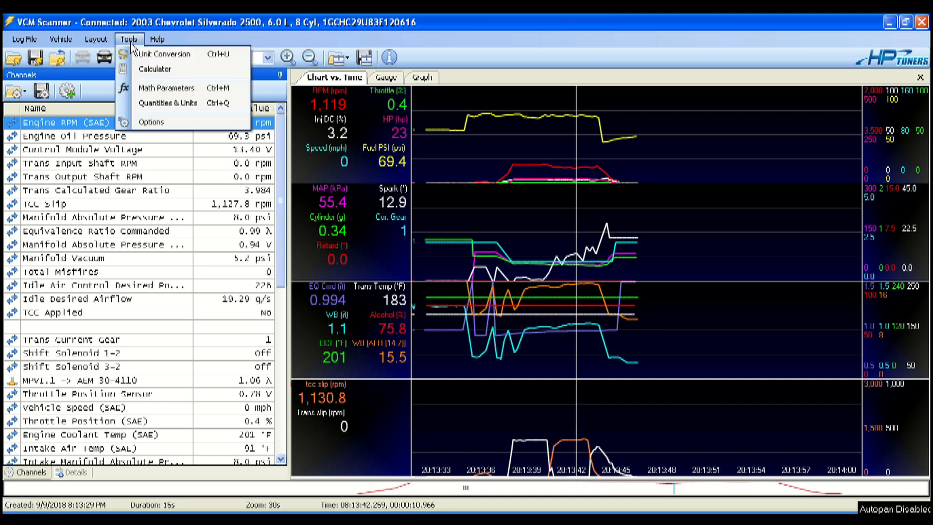
click(167, 88)
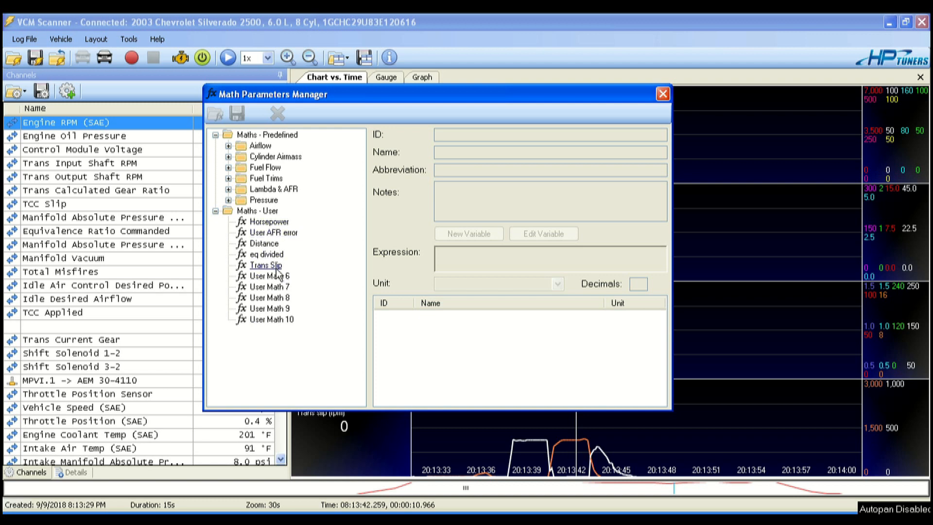
click(266, 264)
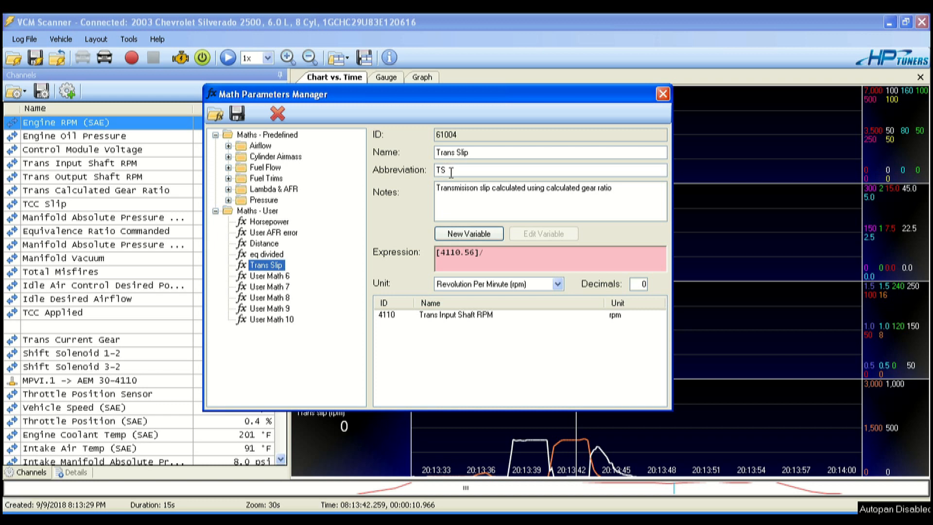
mouse_move(457, 187)
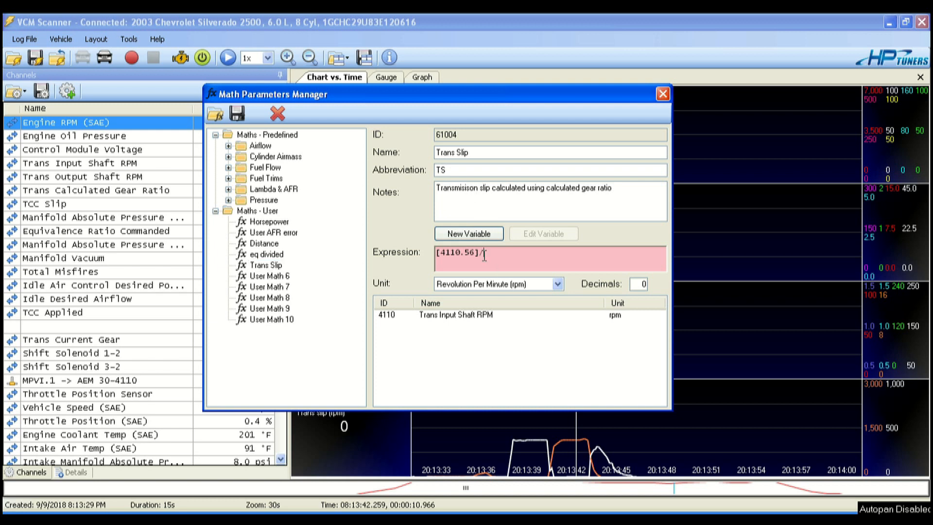
key(BackSpace)
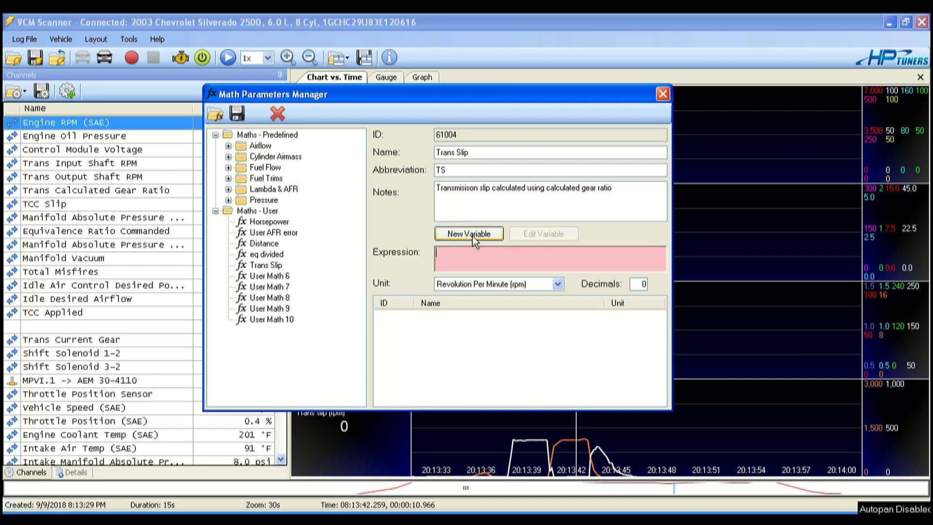
Build the expression as Trans Input Shaft RPM divided by Trans Calculated Gear Ratio, [4110.56]/[4221].
click(469, 233)
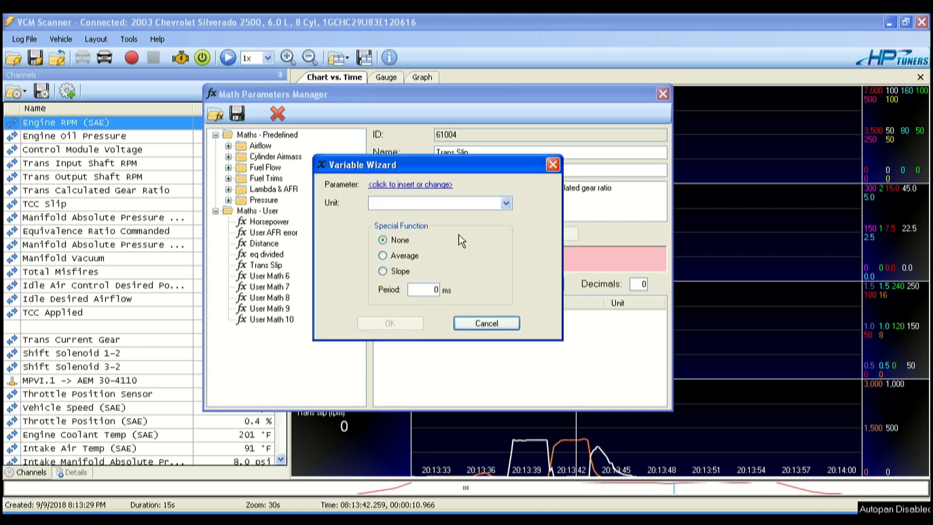
click(410, 185)
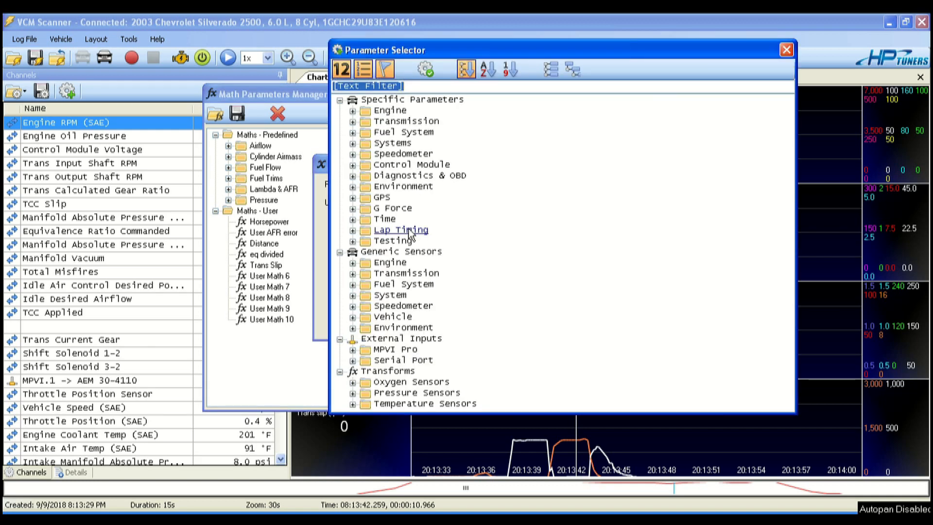
text(shaf)
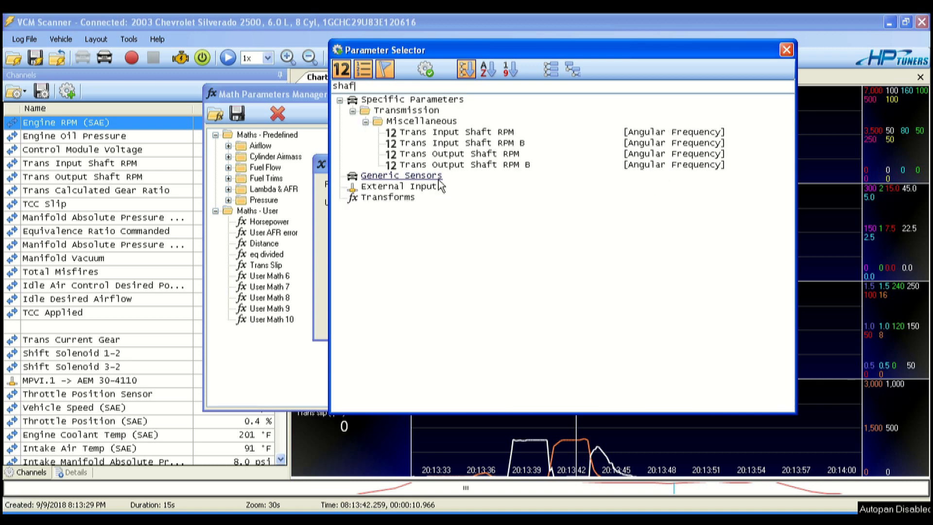
click(452, 131)
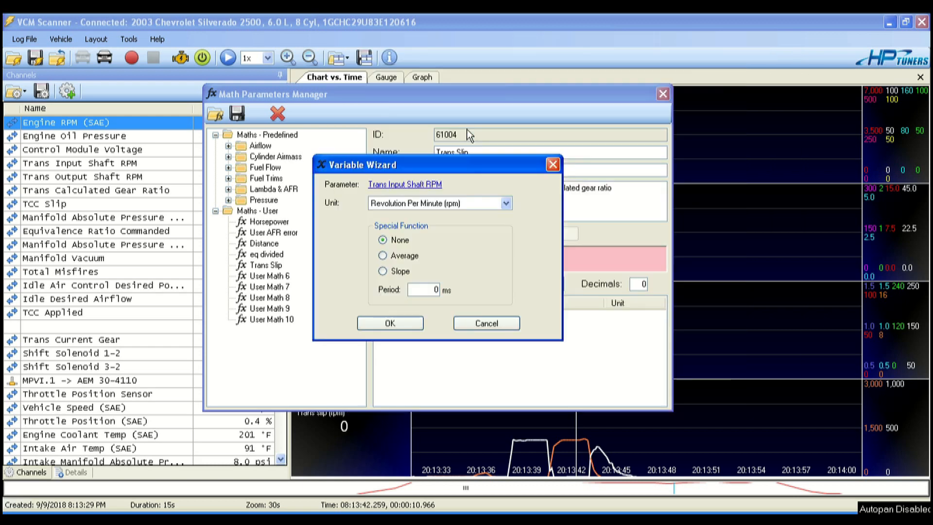
click(389, 323)
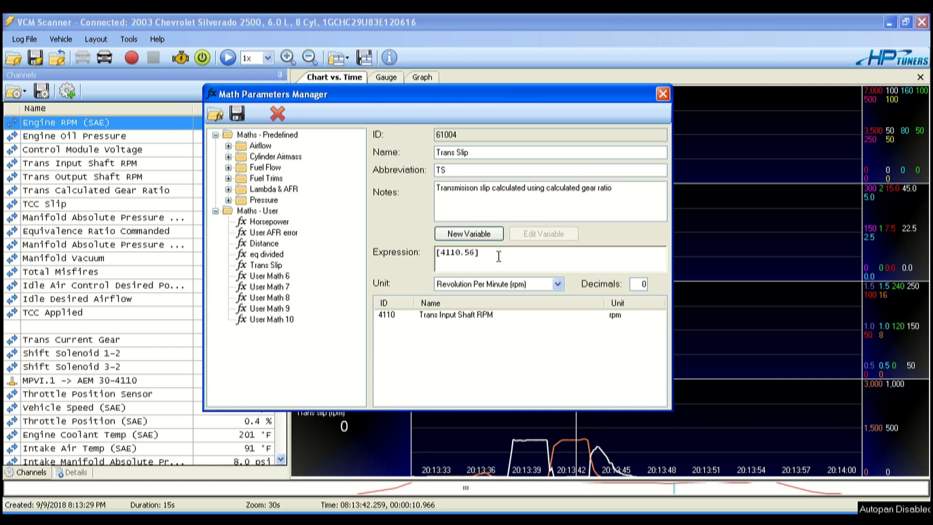
text(/)
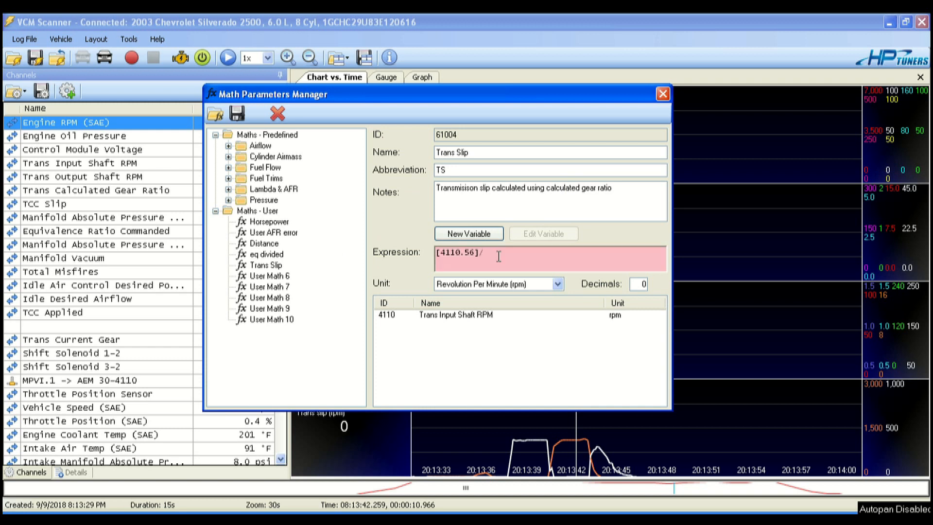
click(468, 233)
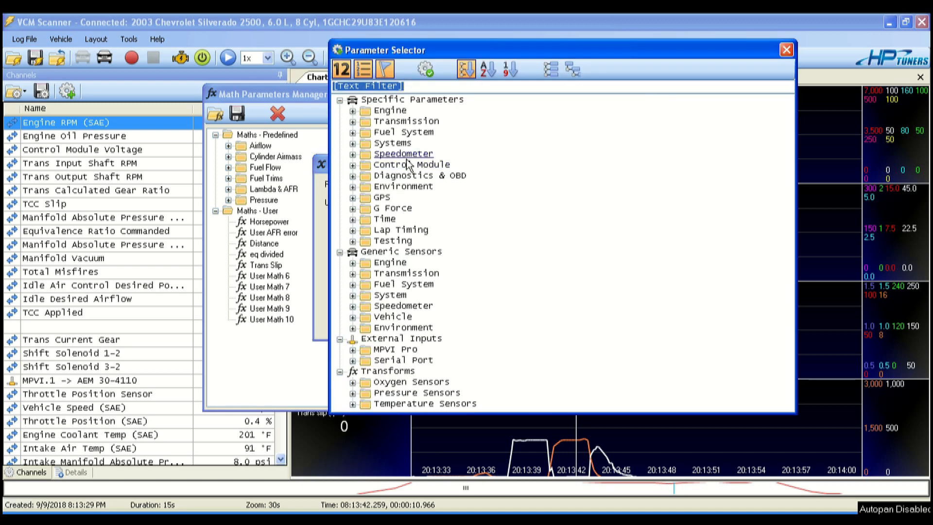
text(gea)
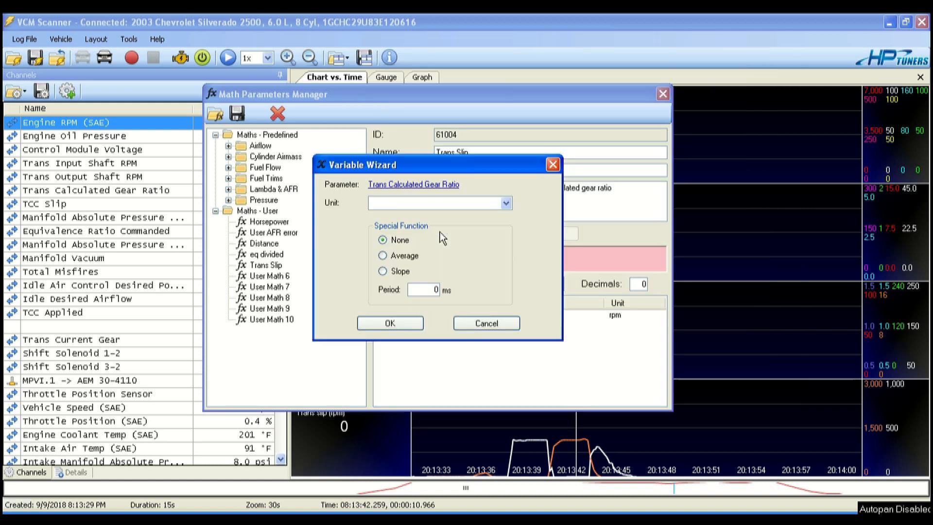
click(389, 322)
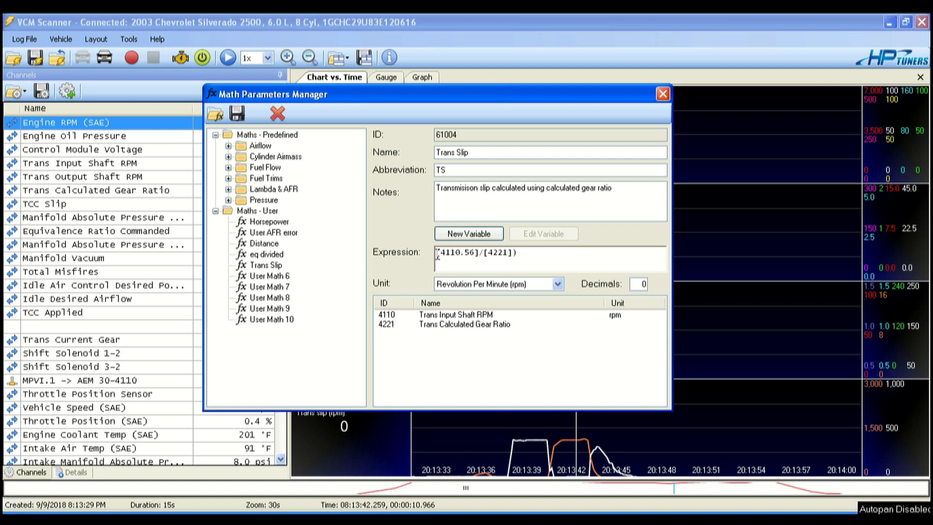
Wrap the division in parentheses so it reads ([4110.56]/[4221]).
click(452, 252)
text(()
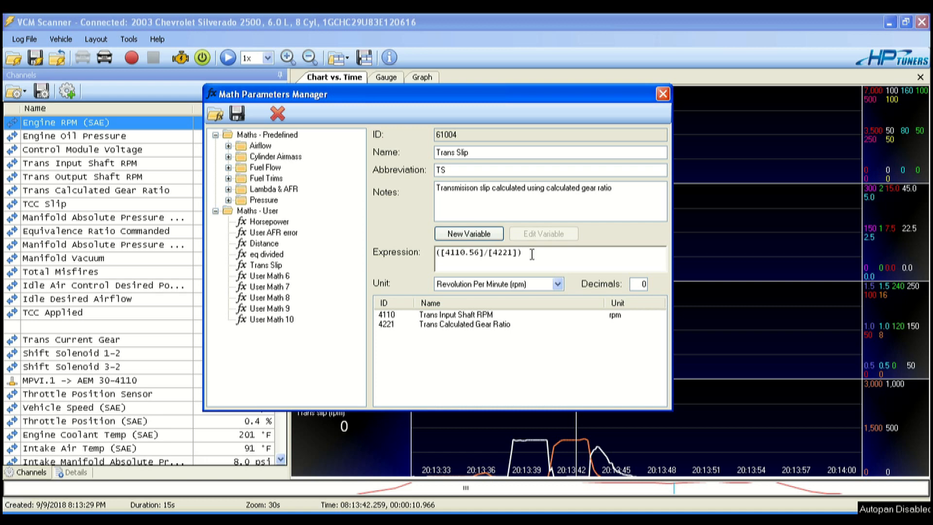
Subtract Trans Output Shaft RPM, giving ([4110.56]/[4221])-[4111.56], and resume live logging.
text(-)
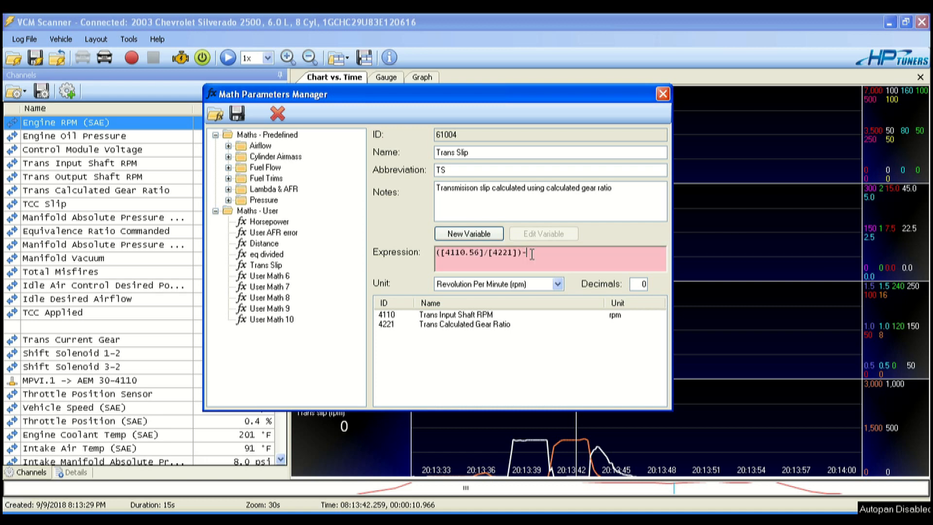
click(468, 232)
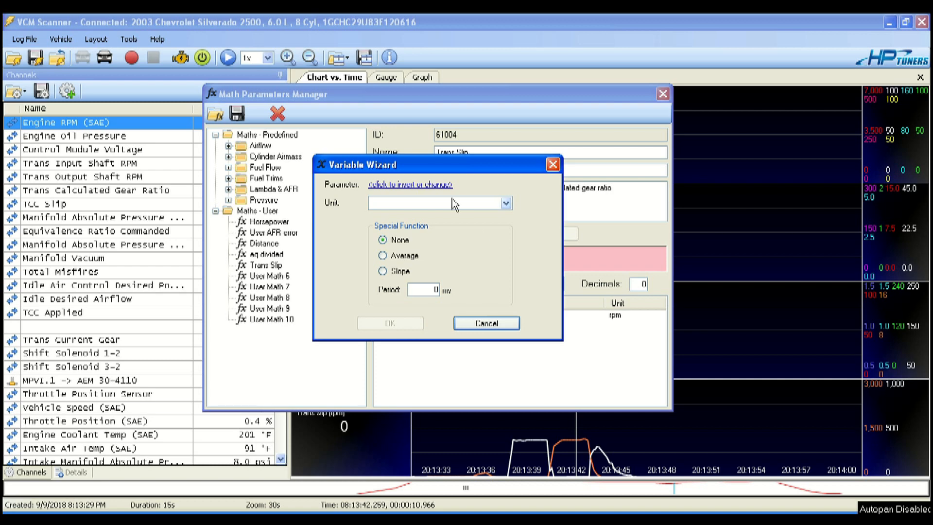
click(409, 184)
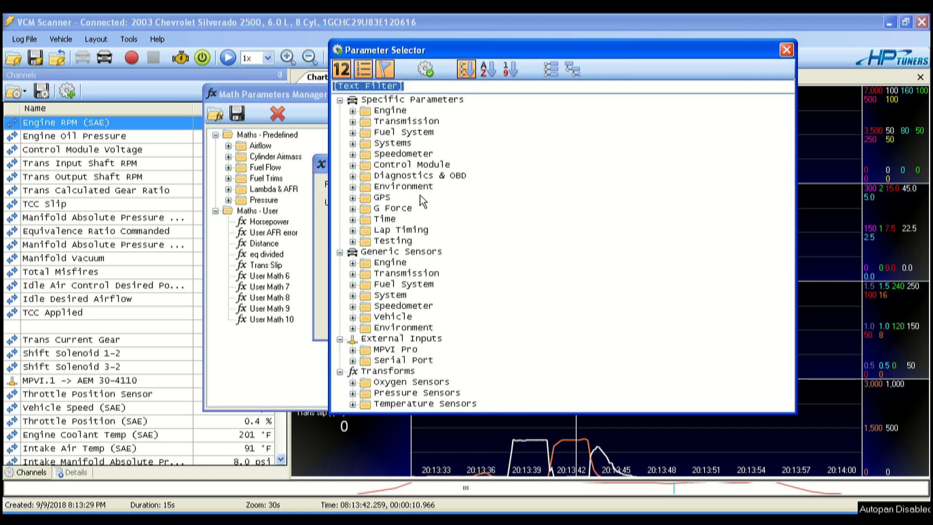
text(sha)
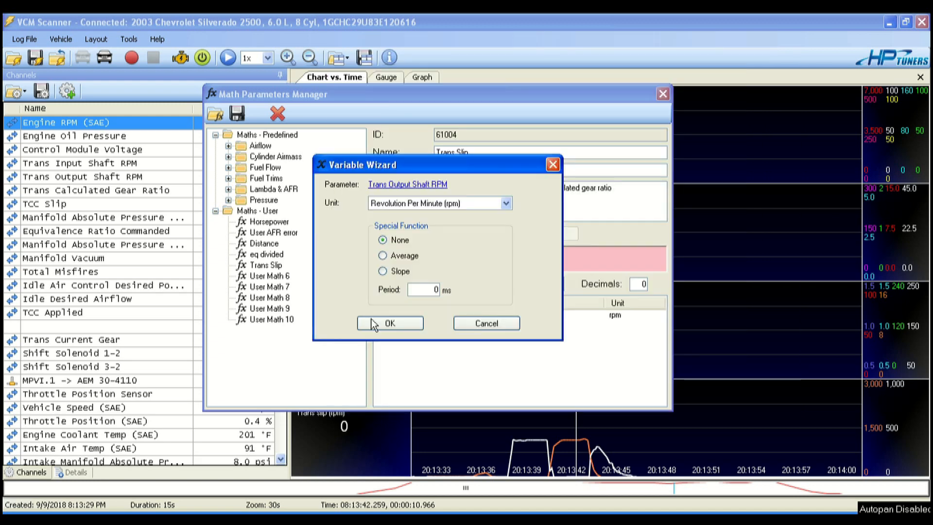
click(389, 323)
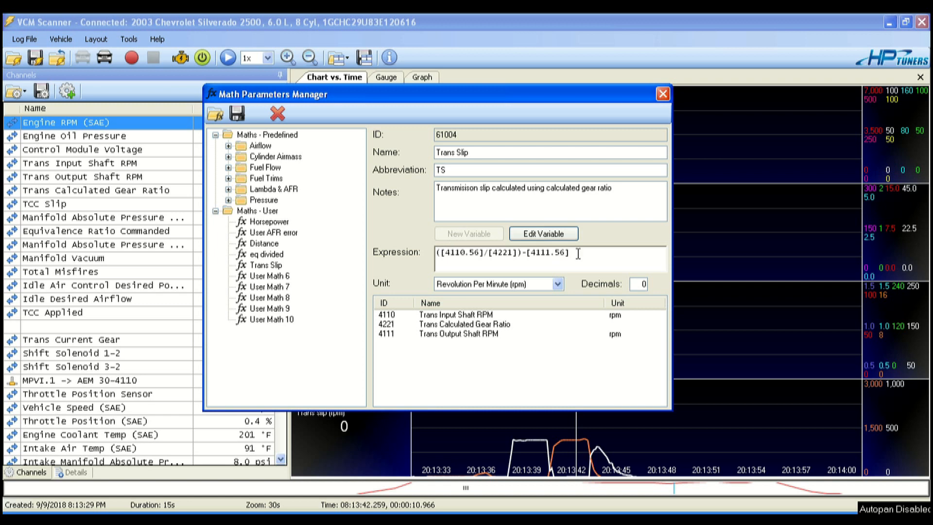
click(662, 94)
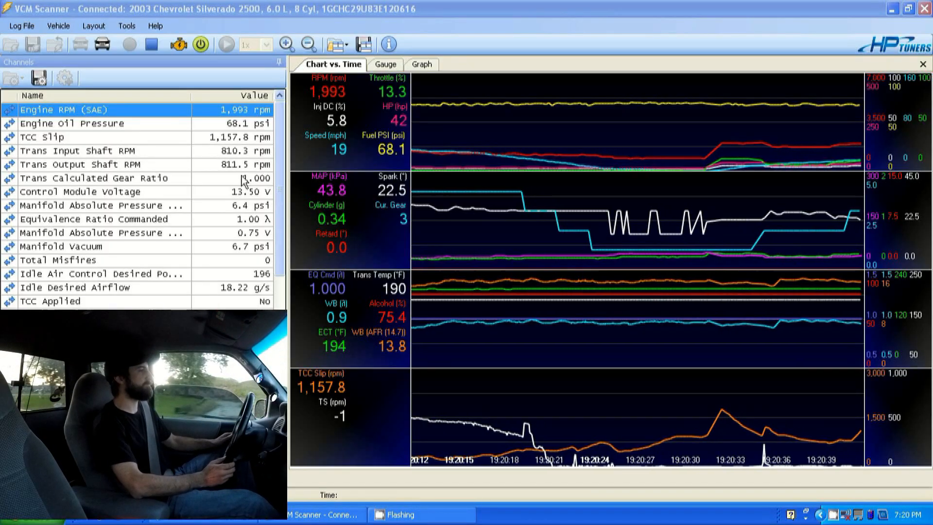